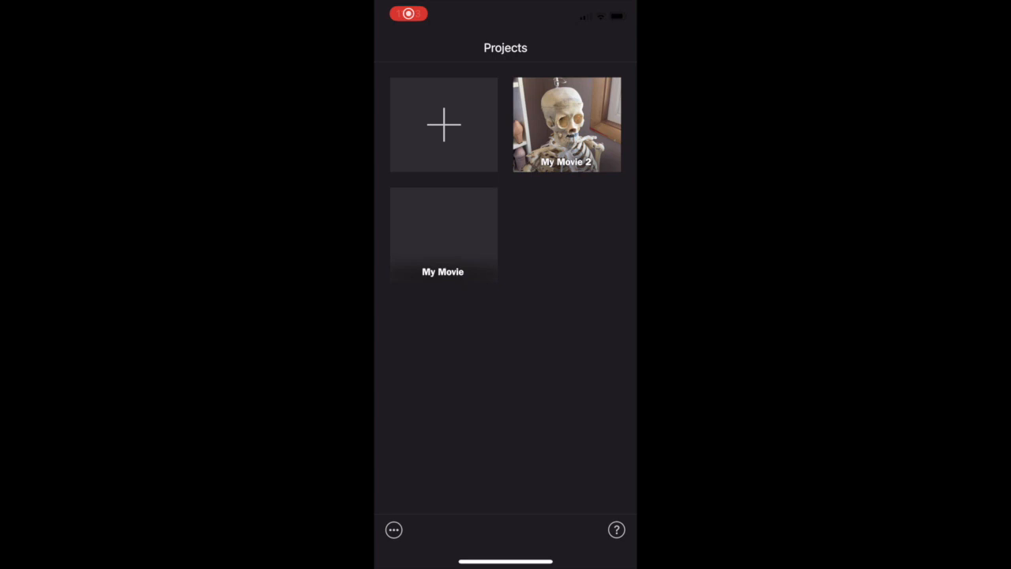
Step: Start a new Movie project from the Projects screen
click(442, 123)
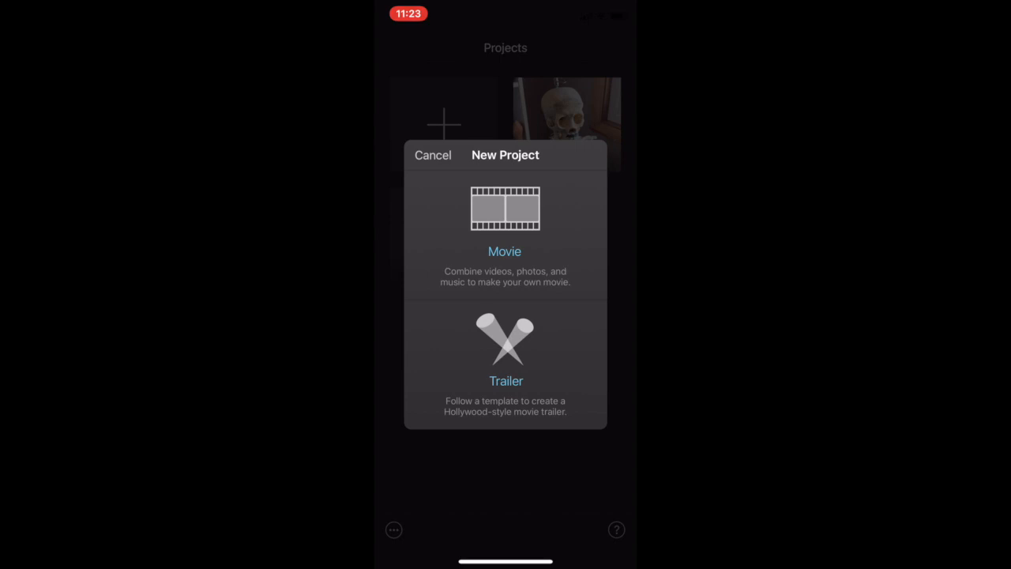
click(506, 221)
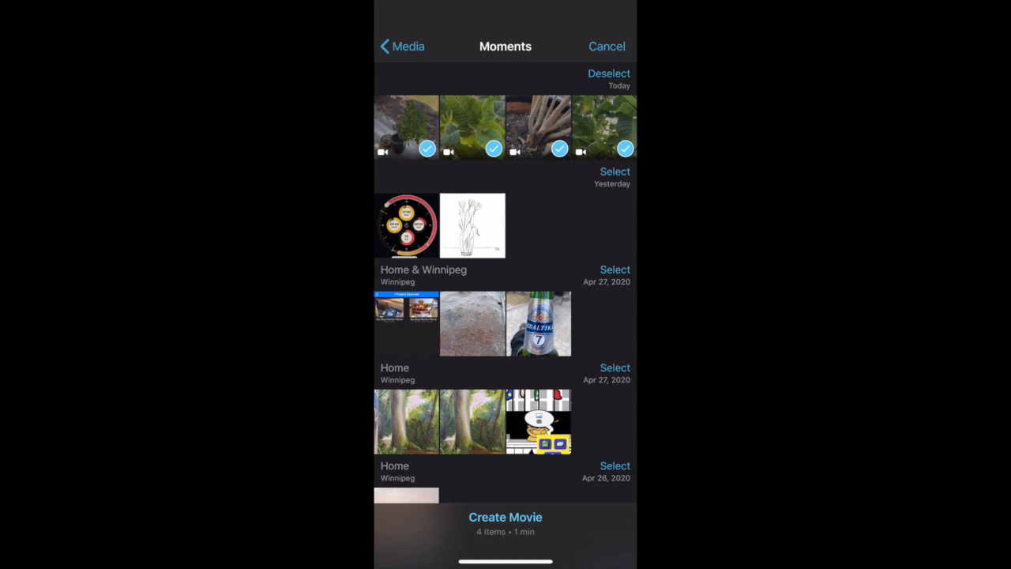
Step: Create My Movie 3 from the four chosen plant clips
click(506, 516)
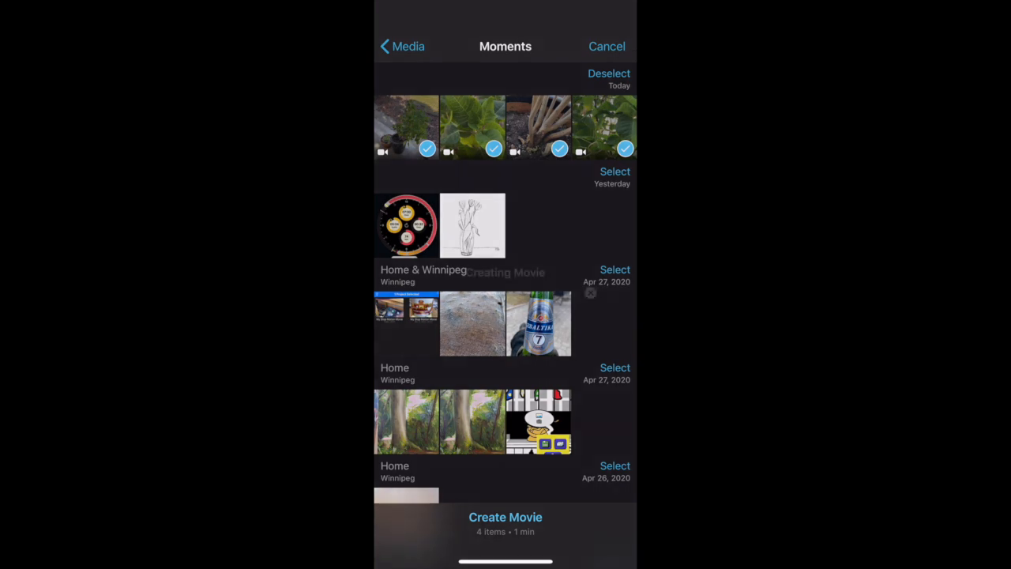
click(505, 516)
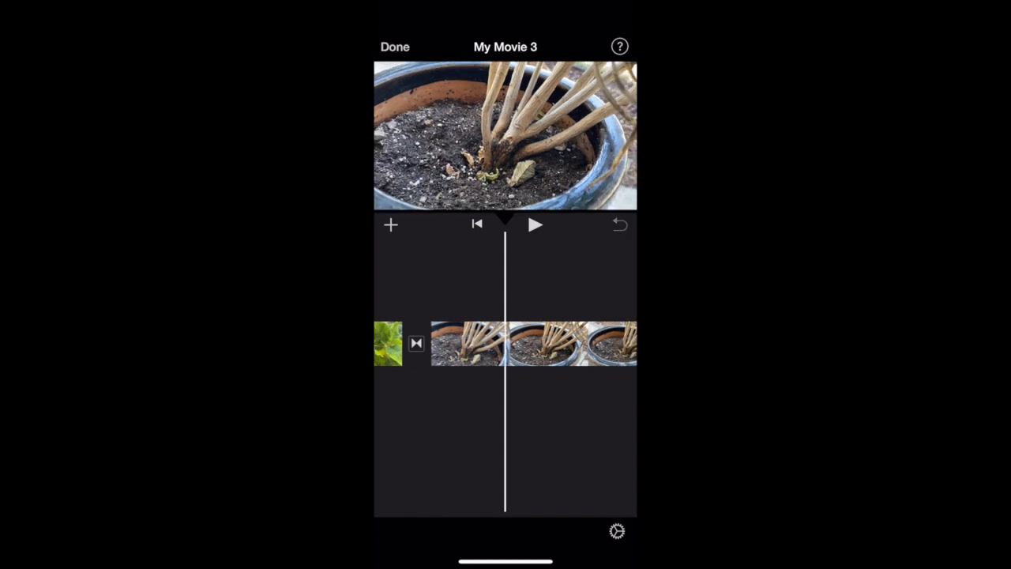
Step: Select the plant pot close-up clip on the timeline for editing
click(529, 343)
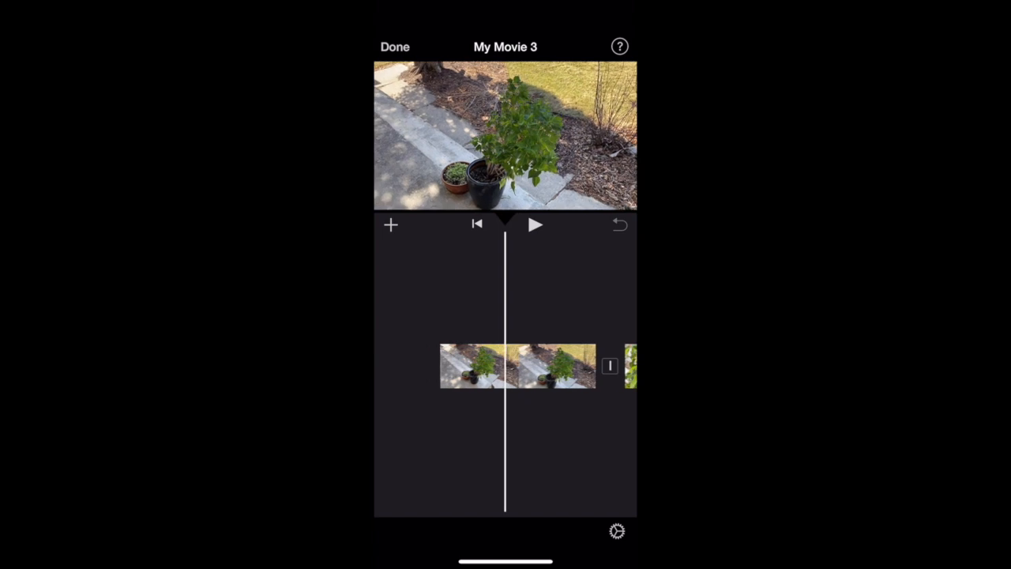
click(456, 530)
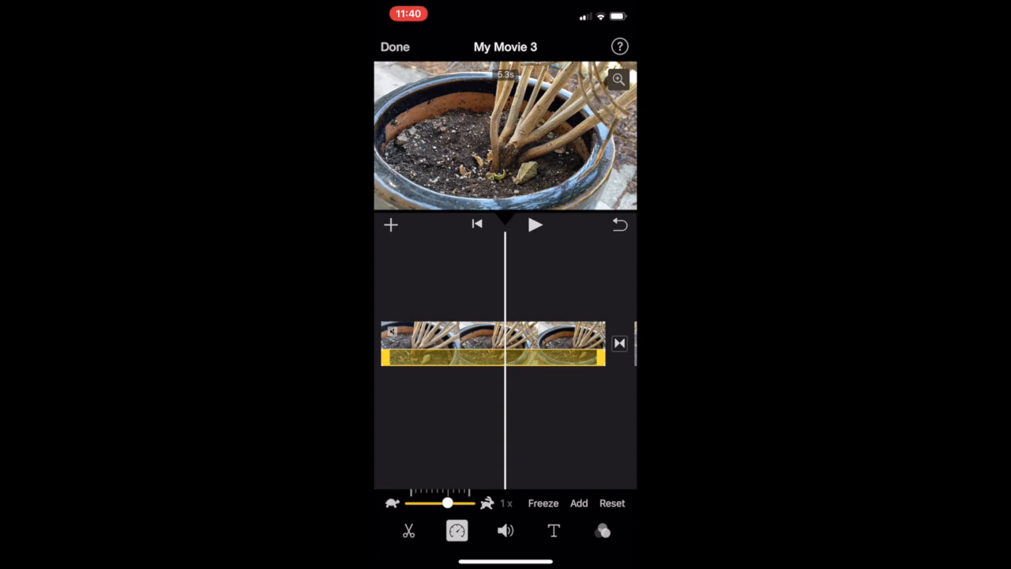
drag(448, 502, 433, 502)
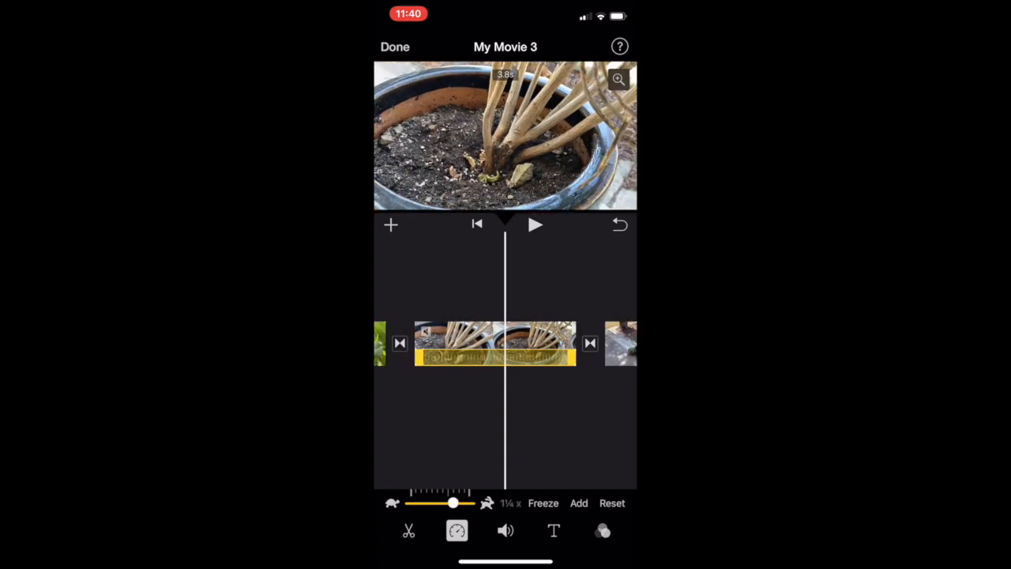
drag(452, 502, 448, 502)
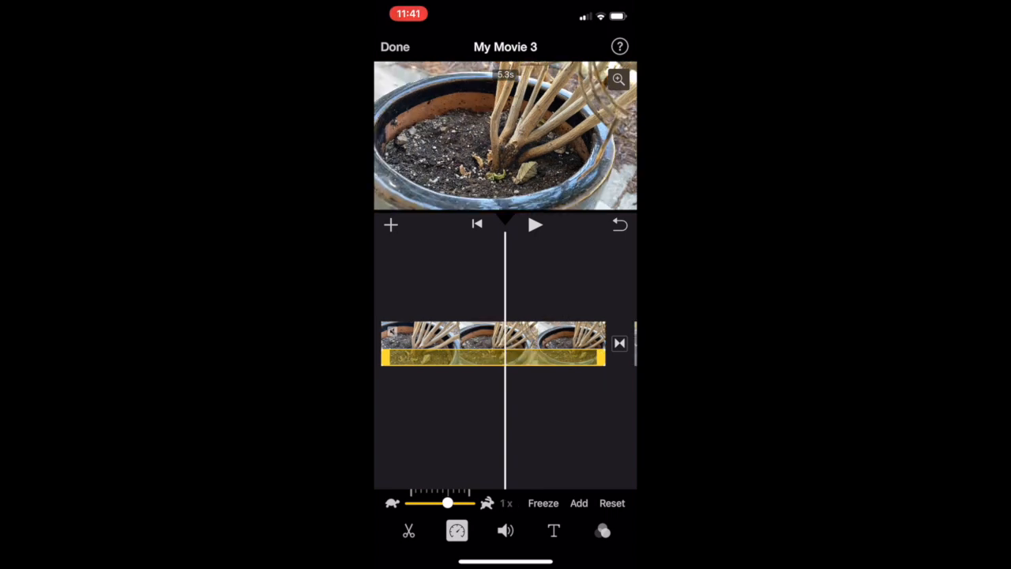
drag(448, 503, 458, 502)
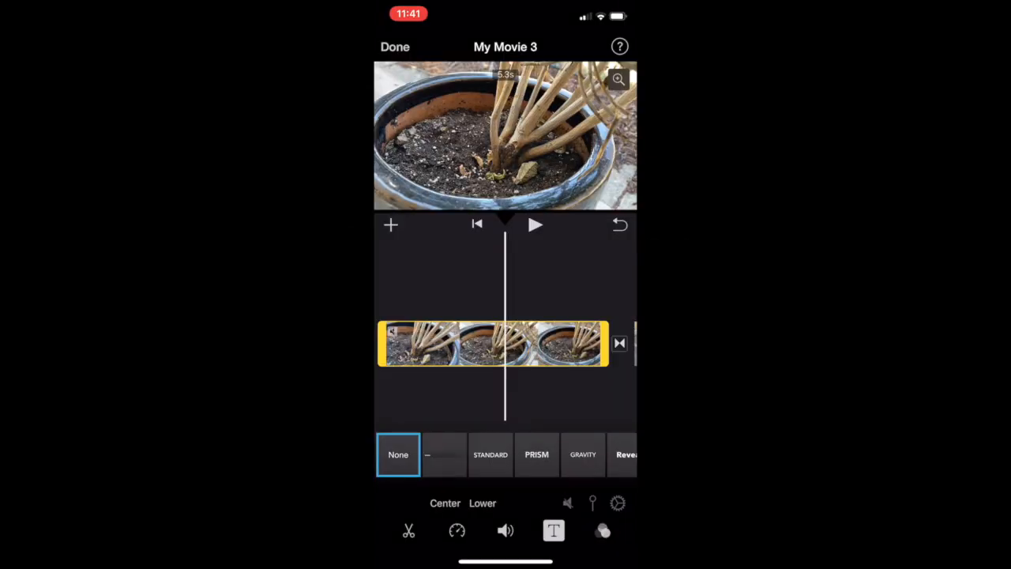
Step: Add a Prism-style title reading PLANT to the pot close-up clip
click(537, 455)
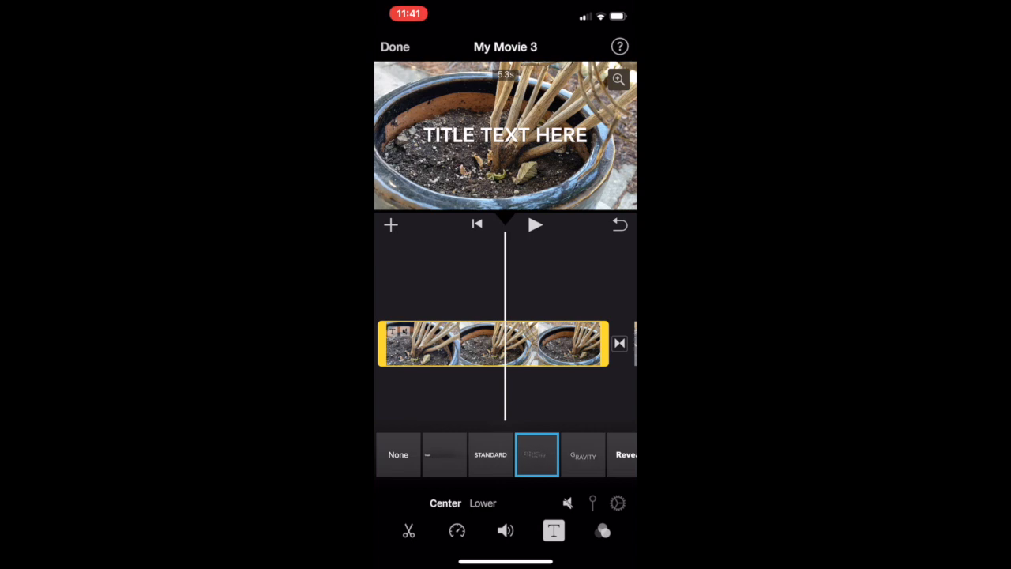
click(506, 135)
text(PLAN)
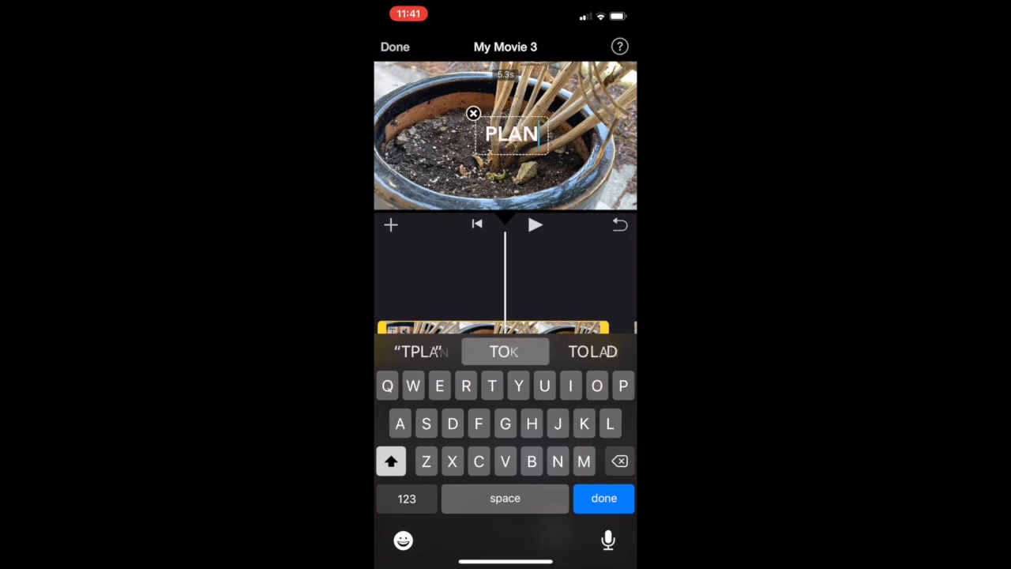
click(603, 499)
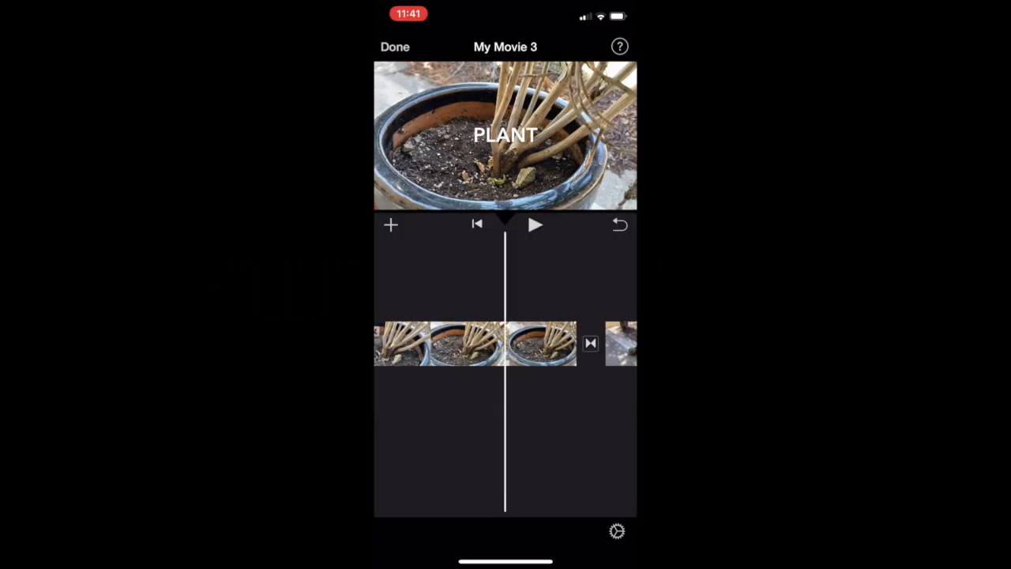
click(518, 342)
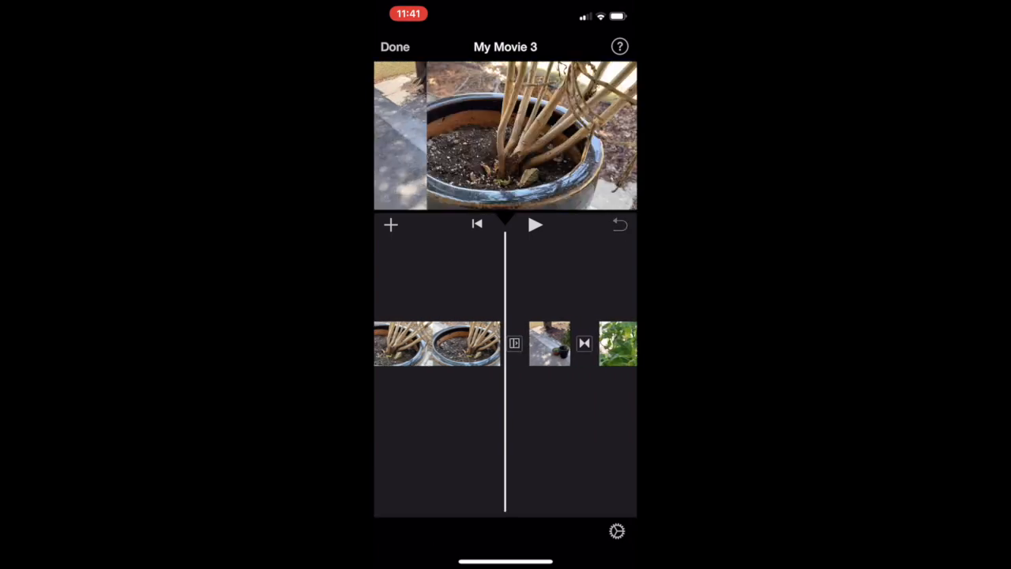
click(515, 343)
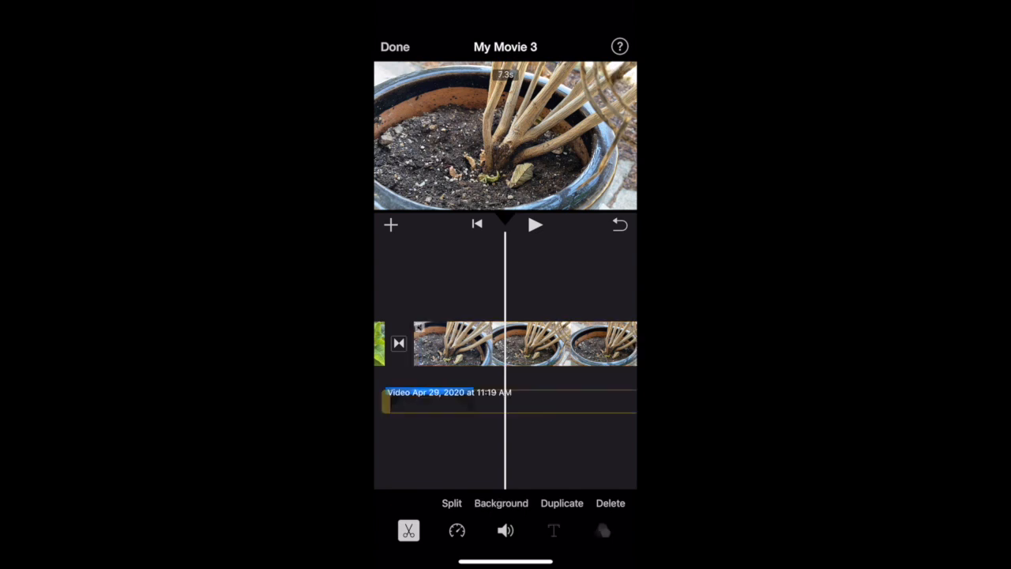
Step: Select the detached audio bar beneath the pot clips to show its edit actions
click(506, 401)
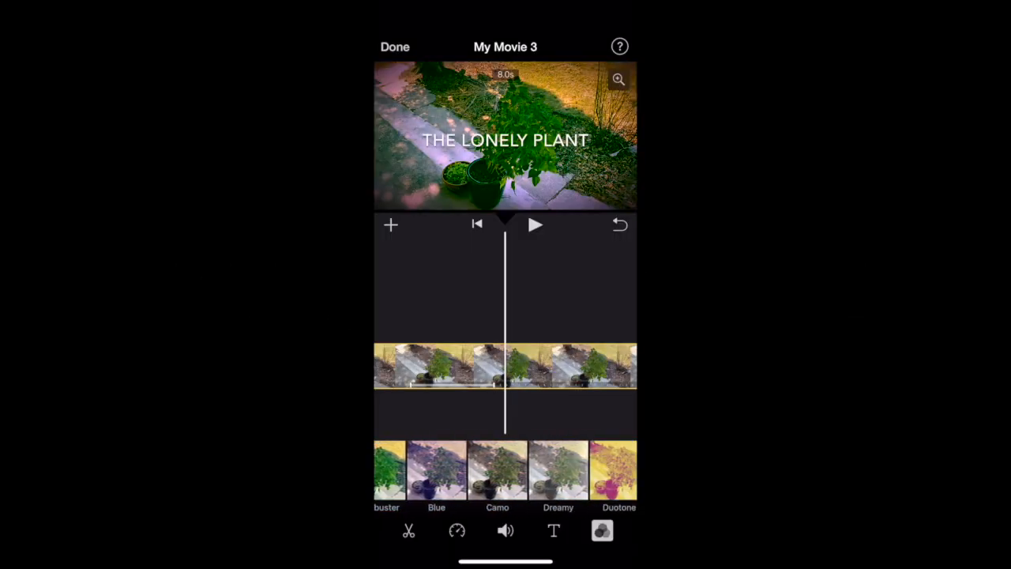
Step: Apply the Dreamy filter to the plant-on-steps clip, cancel the voiceover recorder and show the add-media sources
click(558, 469)
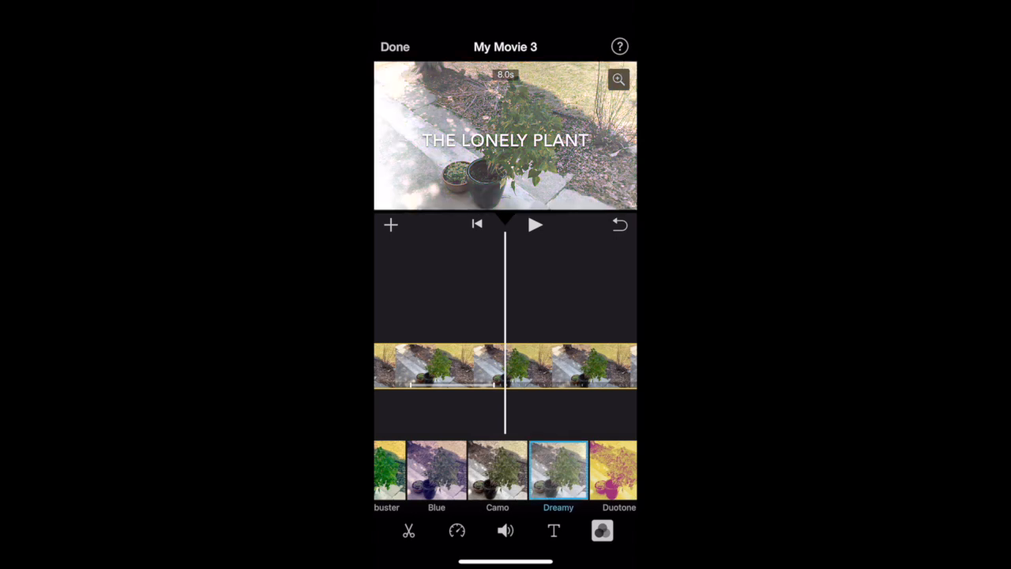
click(505, 530)
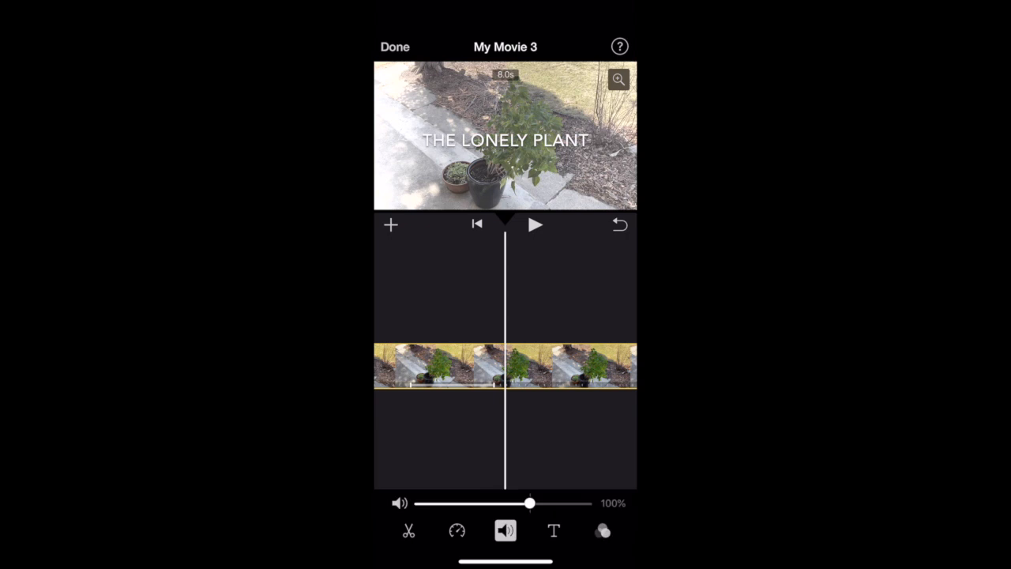
click(390, 224)
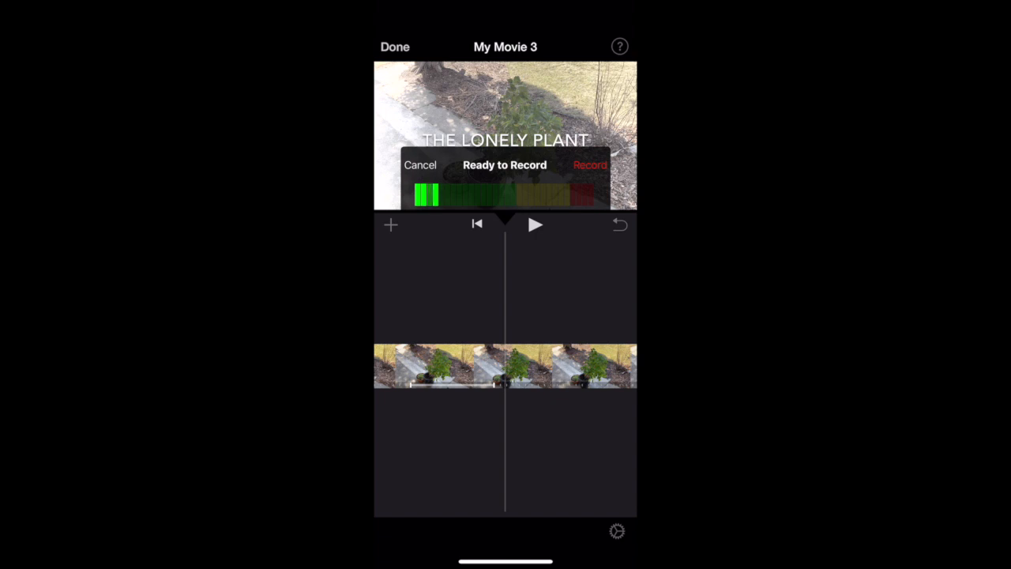
click(420, 164)
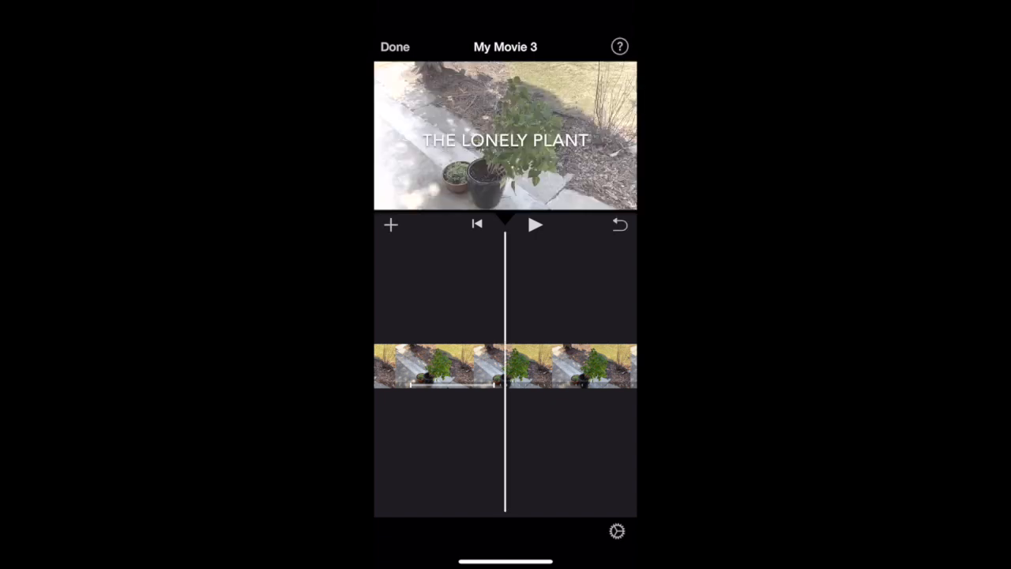
click(390, 224)
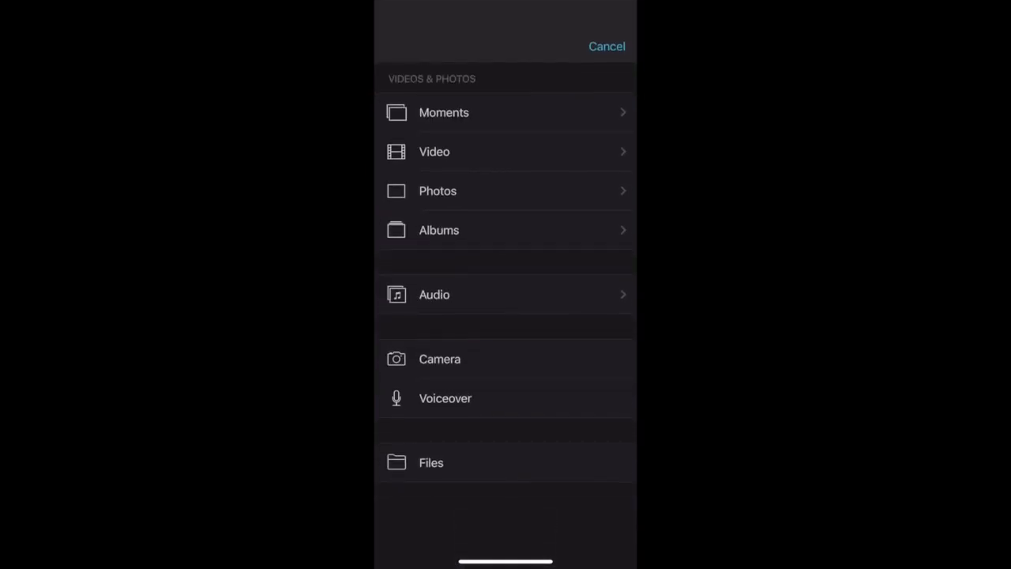
Step: Add the Bark sound effect to the timeline and return to the project page
click(433, 294)
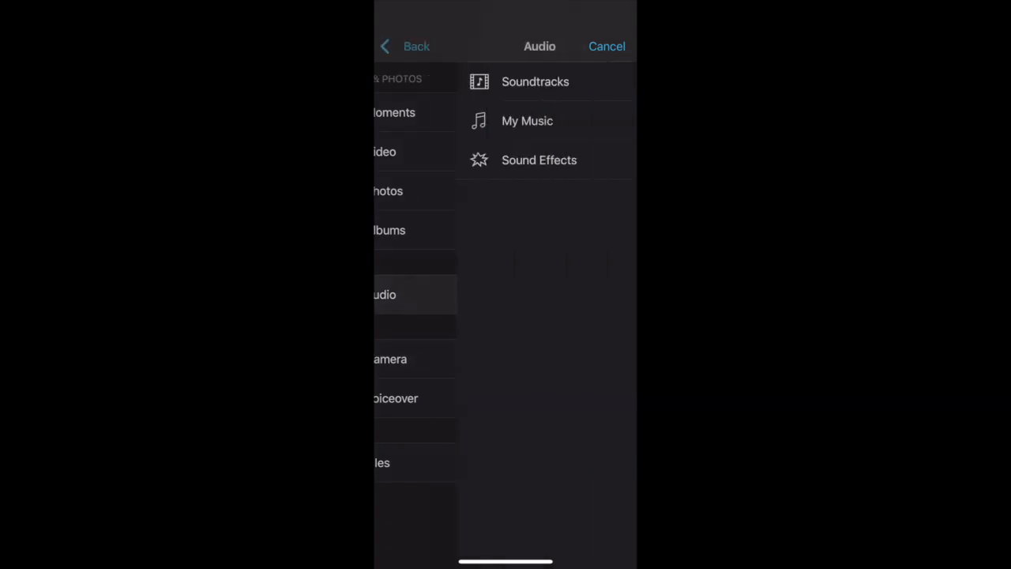
click(539, 159)
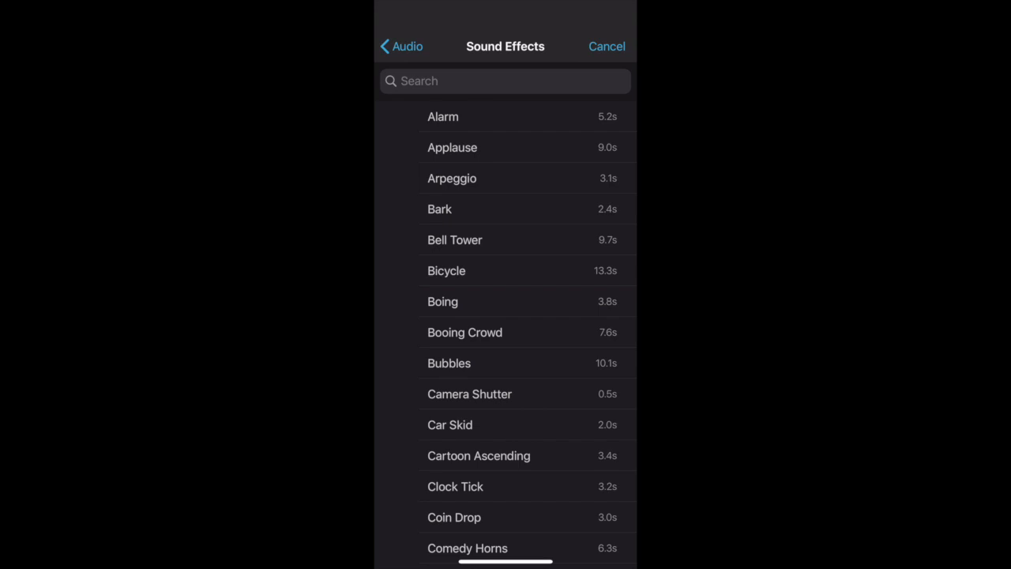
click(439, 209)
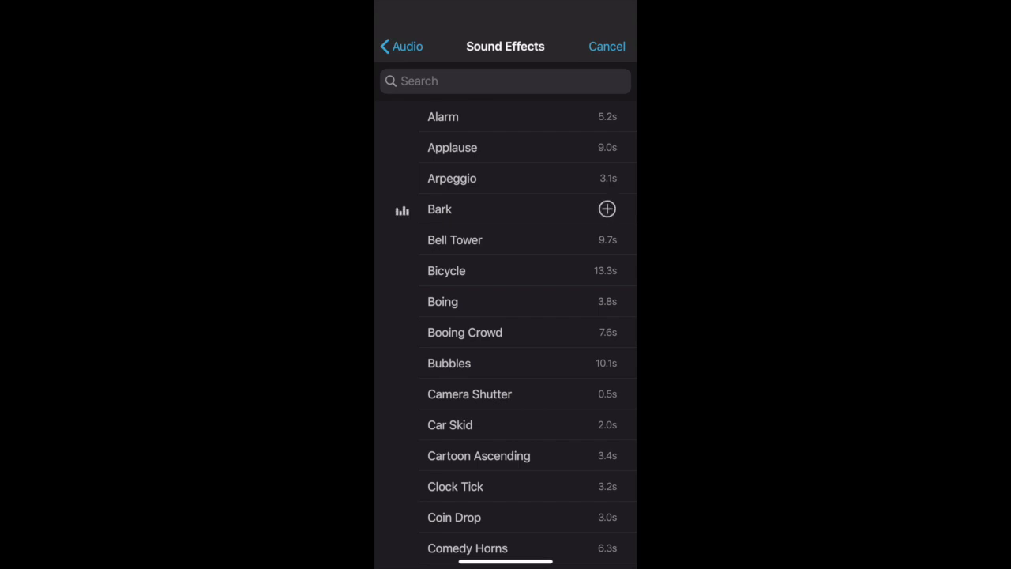
click(606, 208)
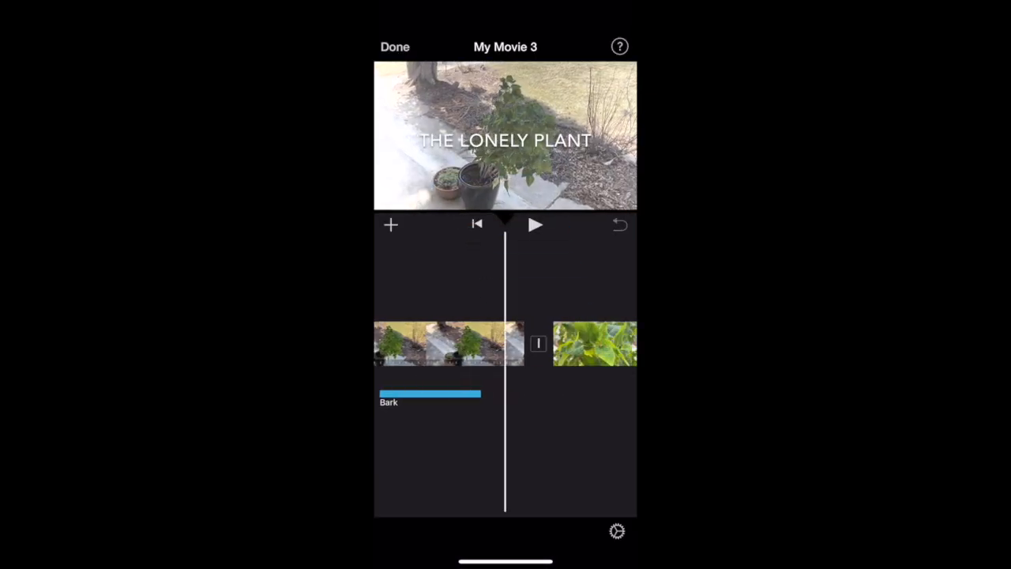
click(394, 48)
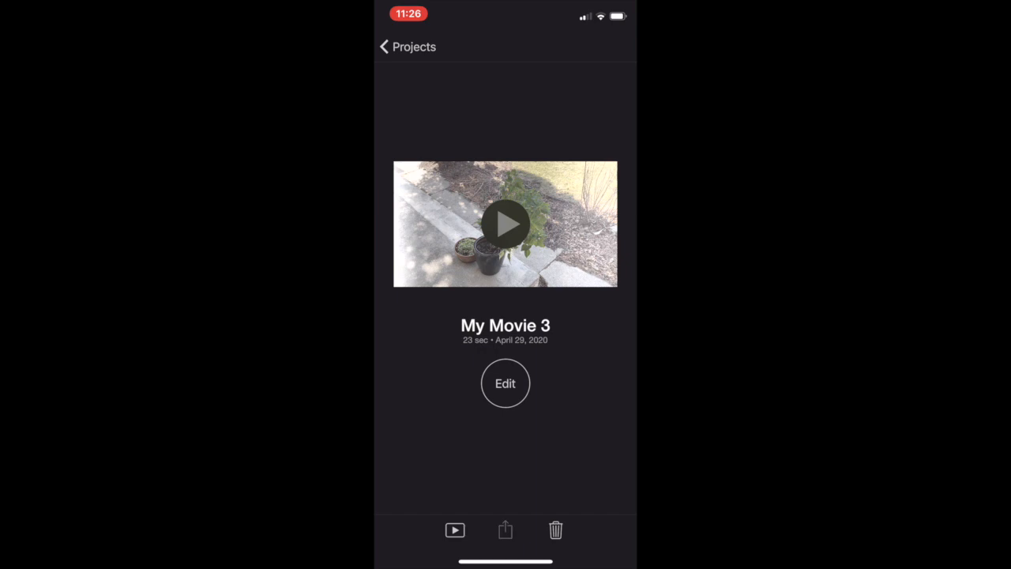
Step: Export My Movie 3 via Save Video at HD 720p
click(505, 531)
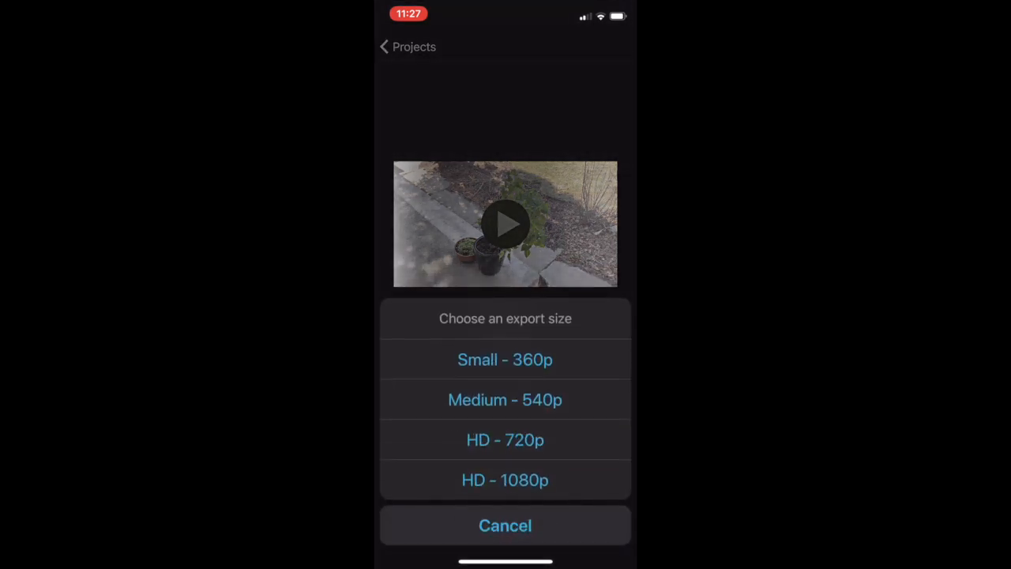
click(506, 440)
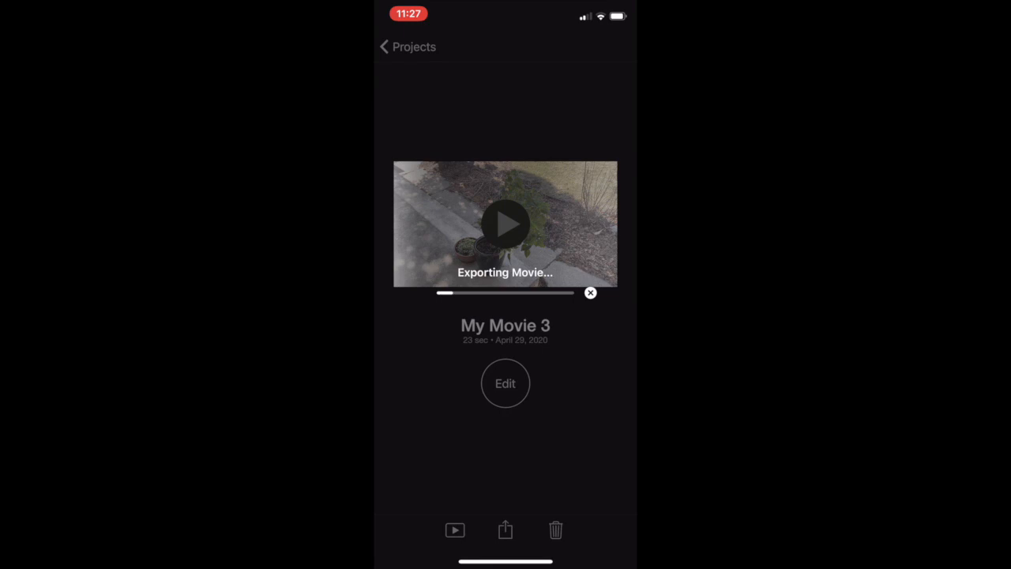